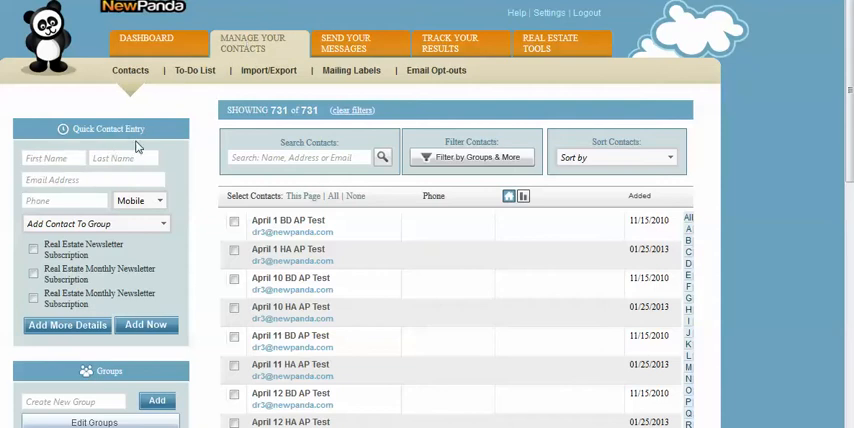
Enter Mary Smith's first name, last name and email address in the Quick Contact form.
left_click(52, 158)
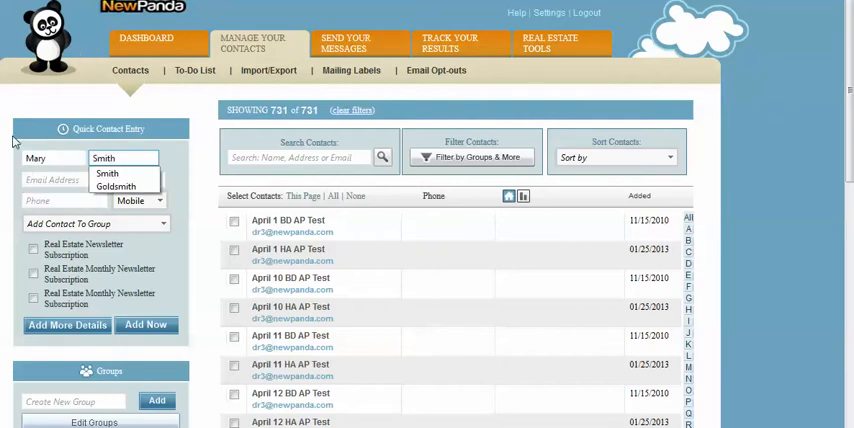
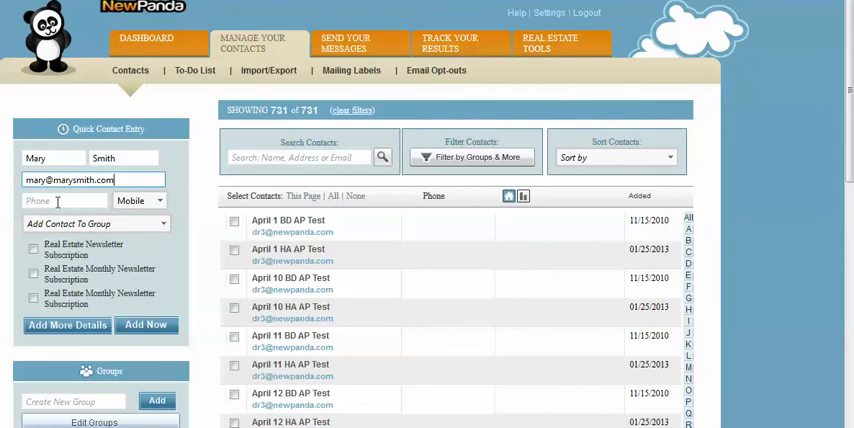
Set the phone type to Home and choose the SUB: Market Alerts group.
left_click(140, 200)
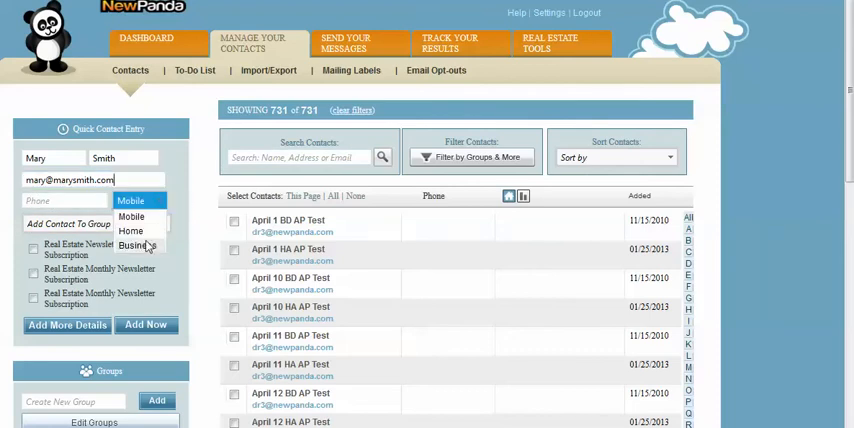
left_click(130, 232)
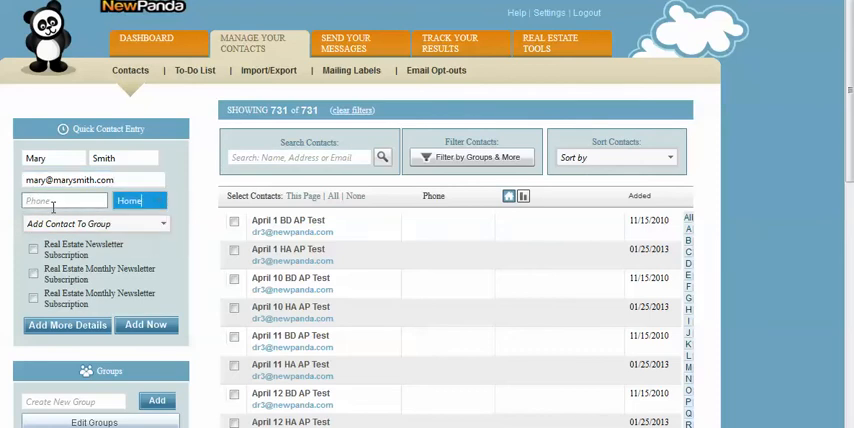
left_click(96, 224)
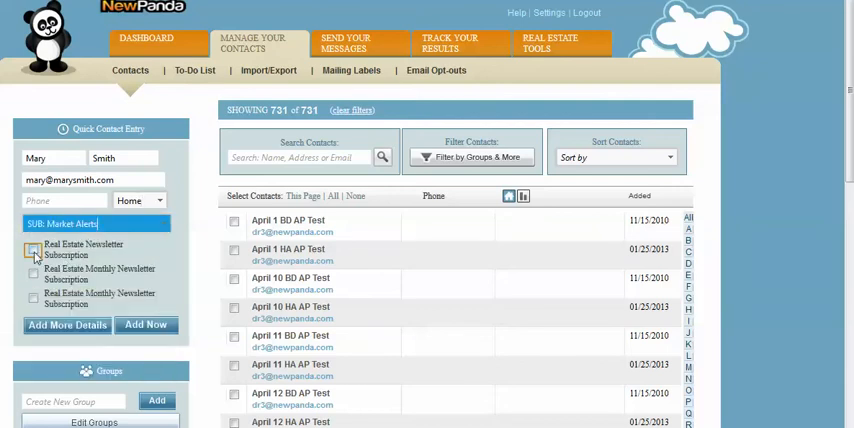
Tick the Real Estate Newsletter Subscription checkbox for the contact.
left_click(32, 250)
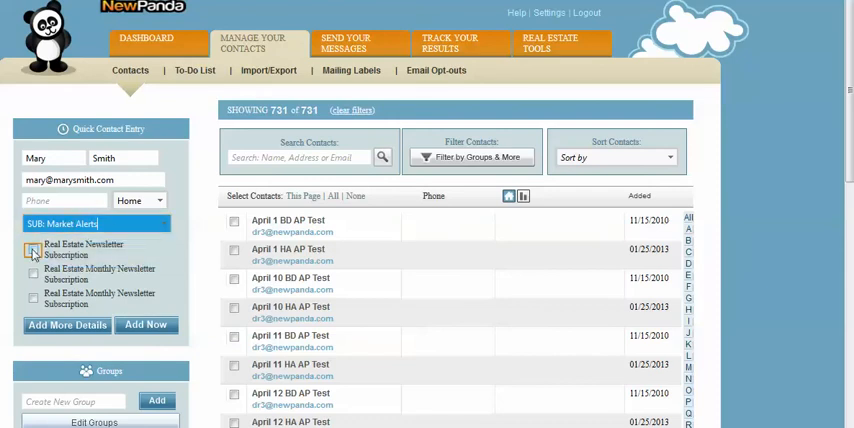
left_click(32, 248)
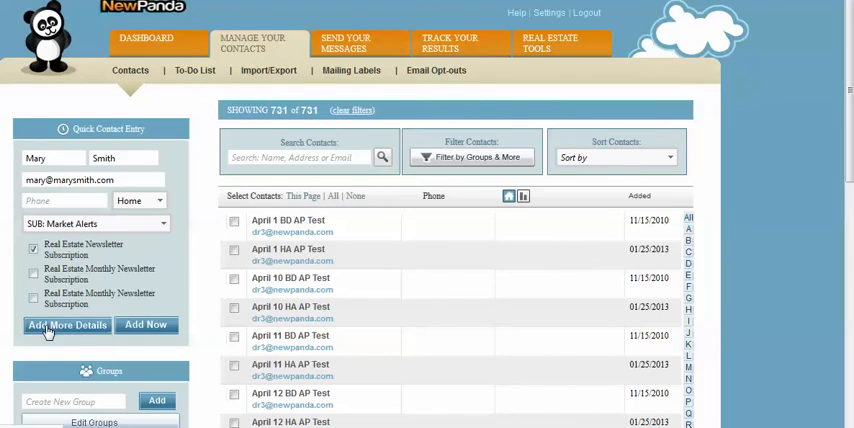
left_click(66, 324)
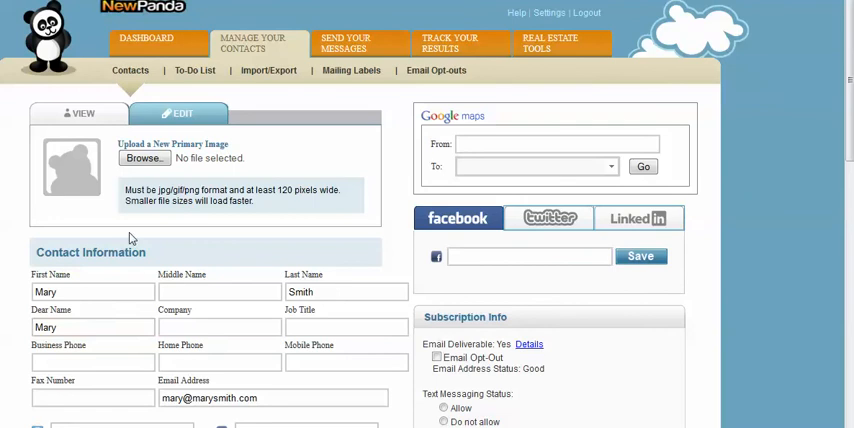
mouse_move(656, 120)
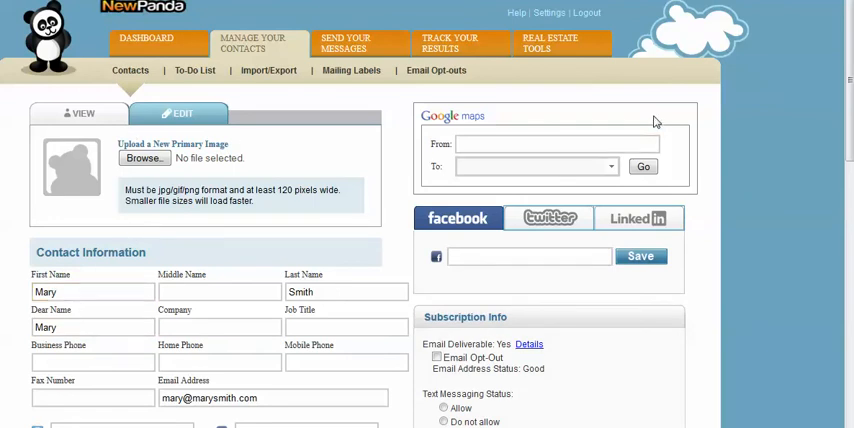
mouse_move(196, 242)
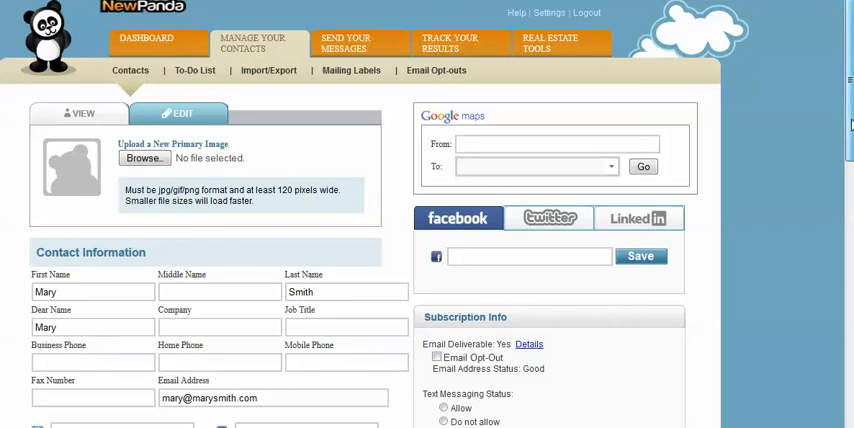
scroll("down", 3)
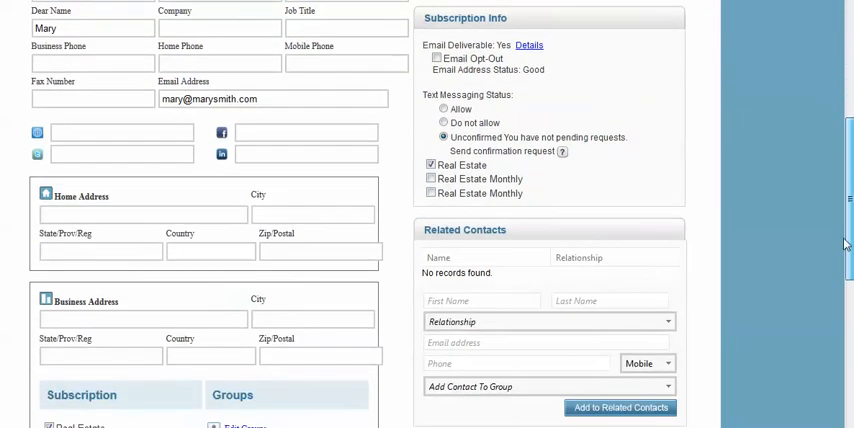
left_click(120, 132)
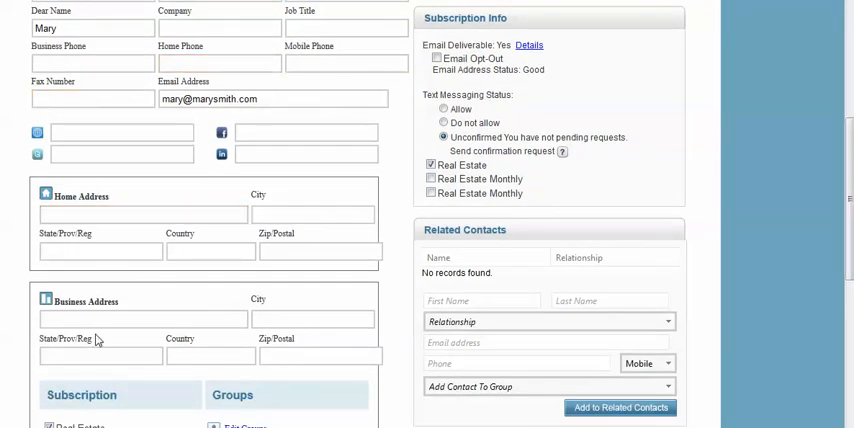
left_click(120, 154)
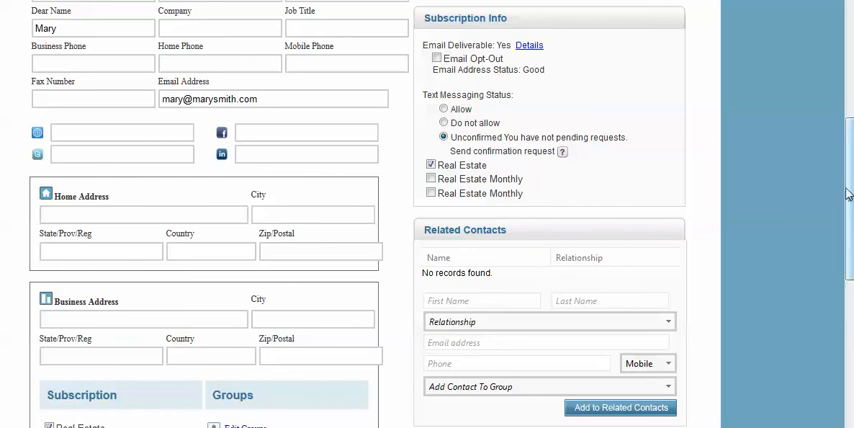
scroll("down", 3)
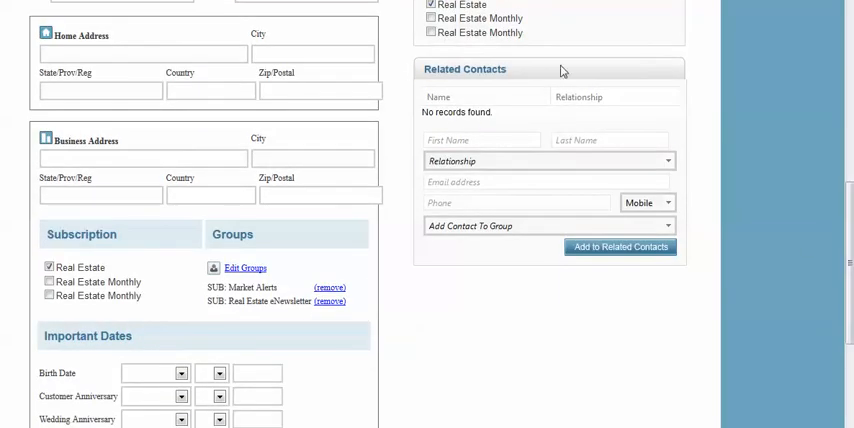
mouse_move(28, 188)
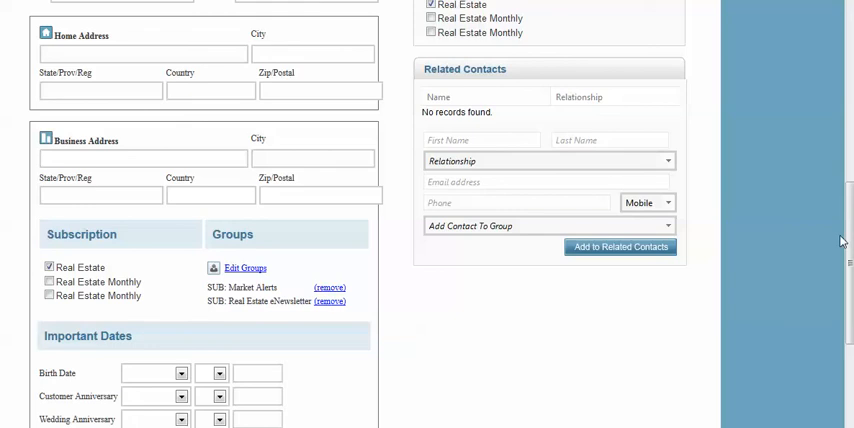
scroll("down", 3)
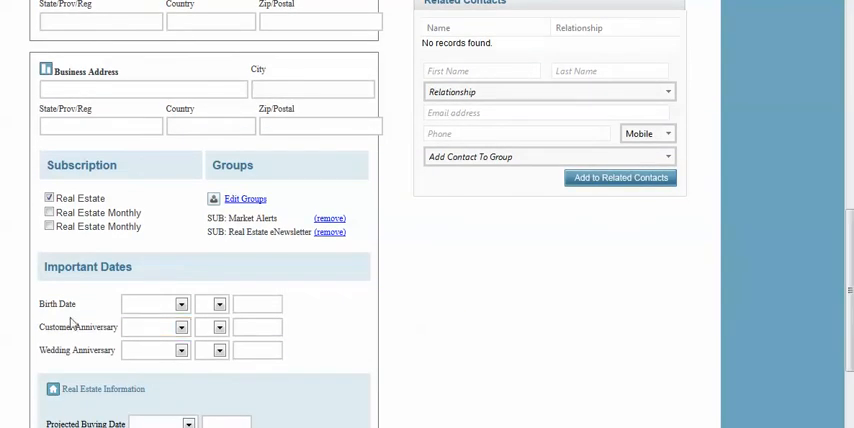
mouse_move(76, 322)
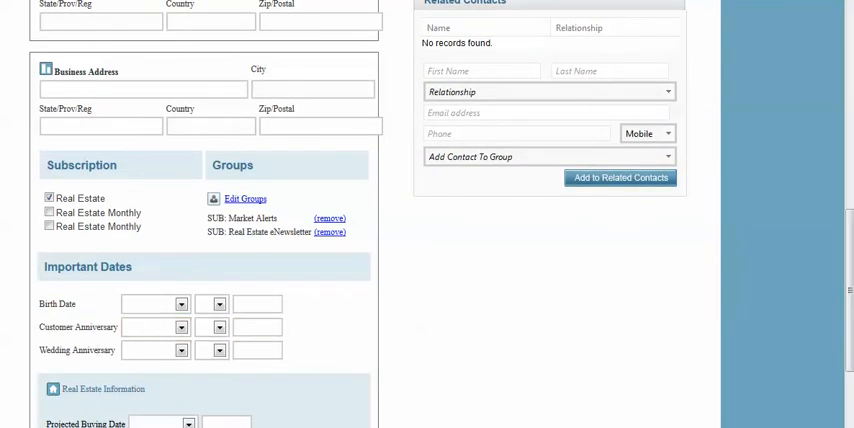
scroll("down", 3)
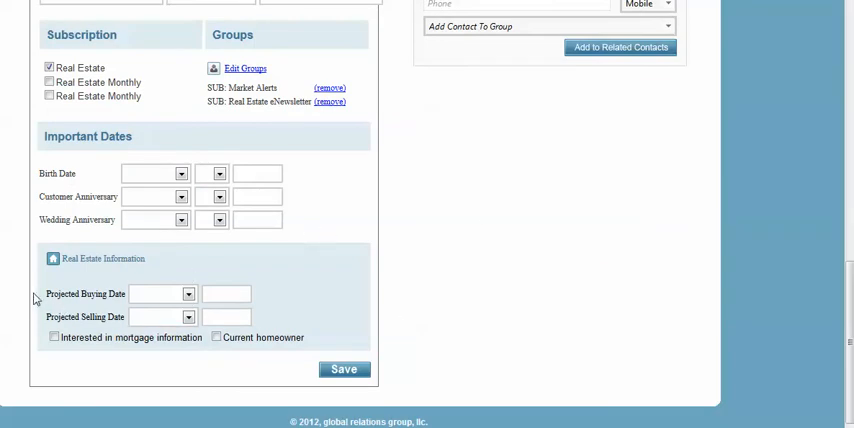
left_click(158, 292)
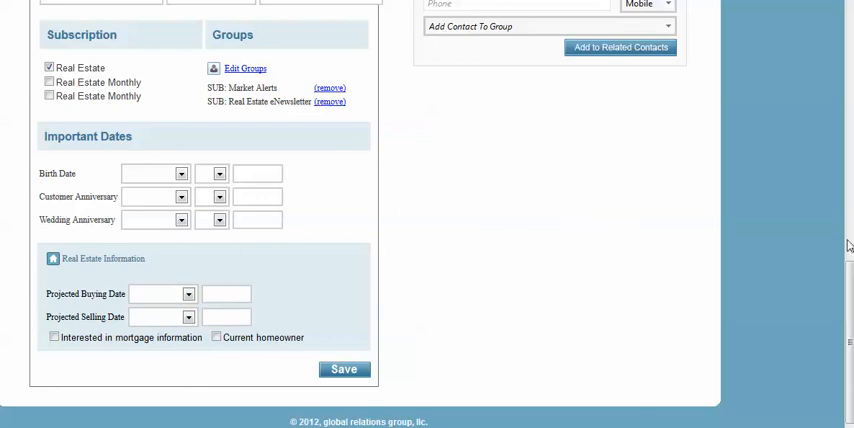
mouse_move(800, 256)
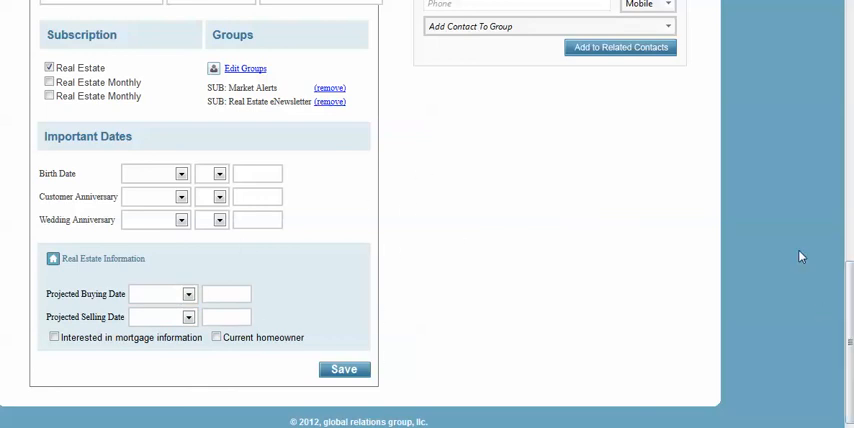
mouse_move(764, 268)
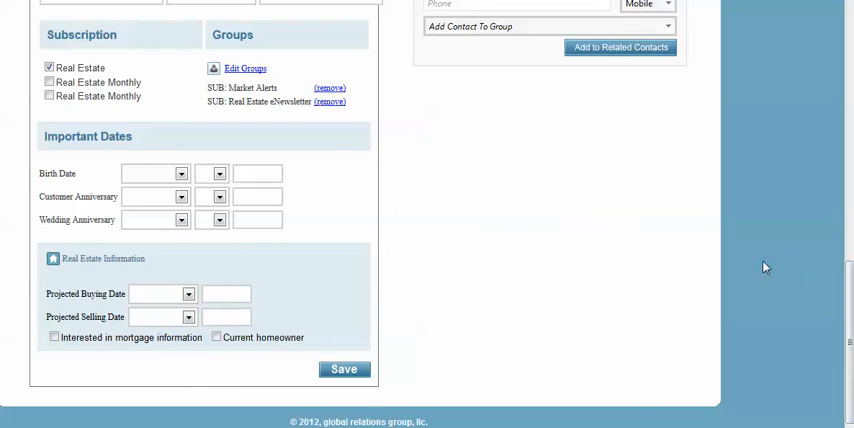